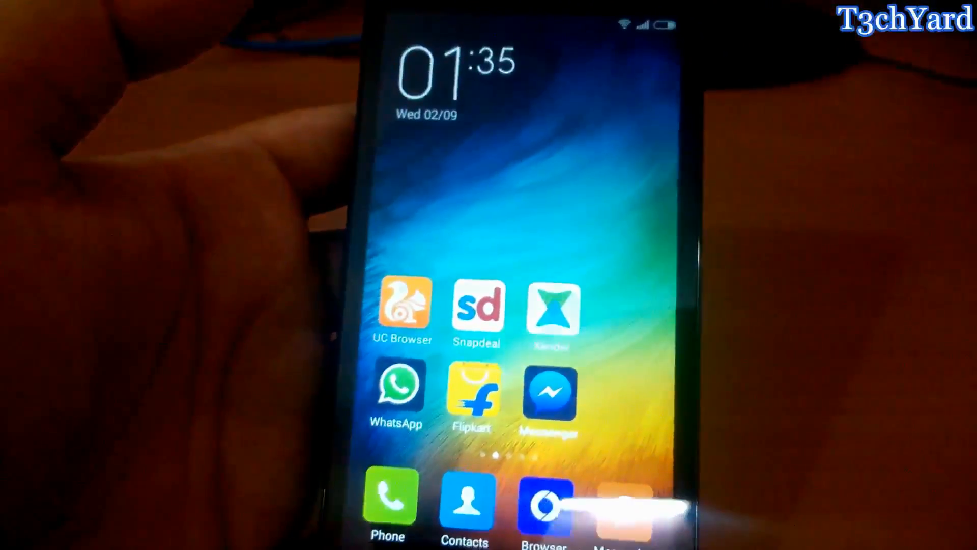
Step: Swipe through the About phone page showing model HM 2LTE-IN and MIUI 6.5.3.0
scroll(left, 3)
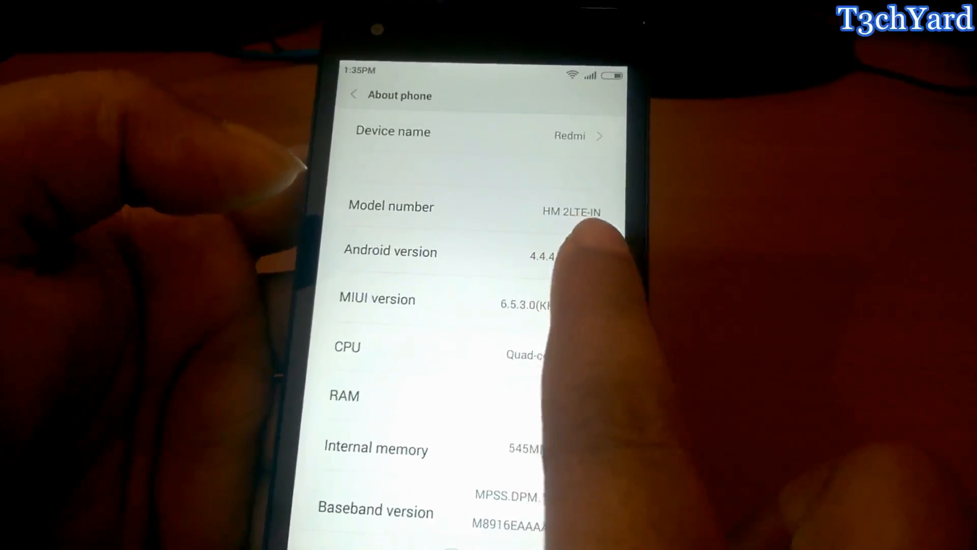
Step: Scroll the phone details, return to the Settings list, and go to the home screen
scroll(down, 3)
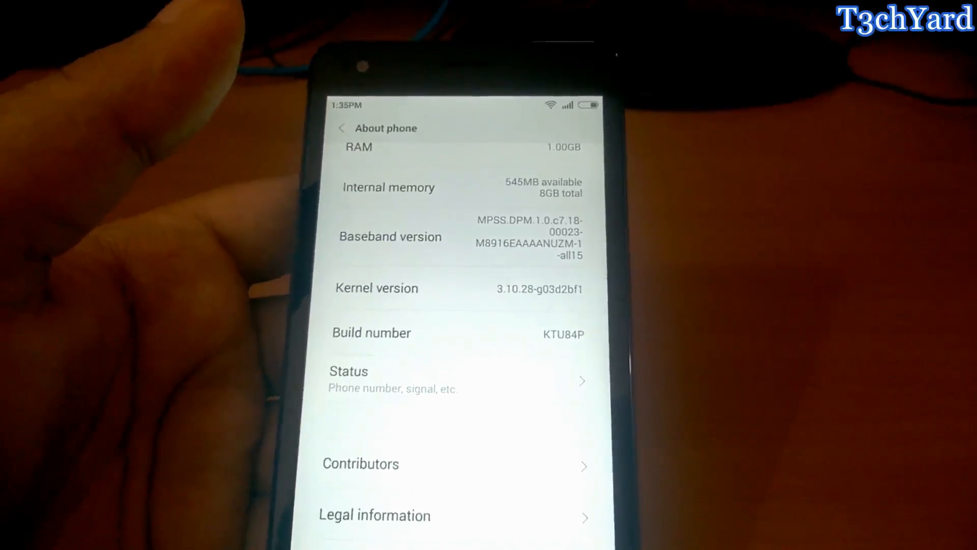
click(341, 127)
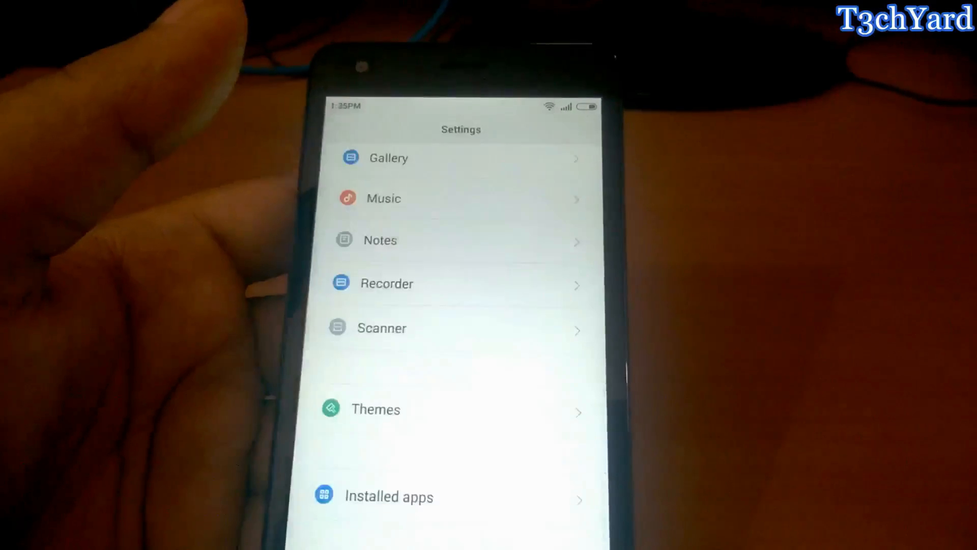
key(home)
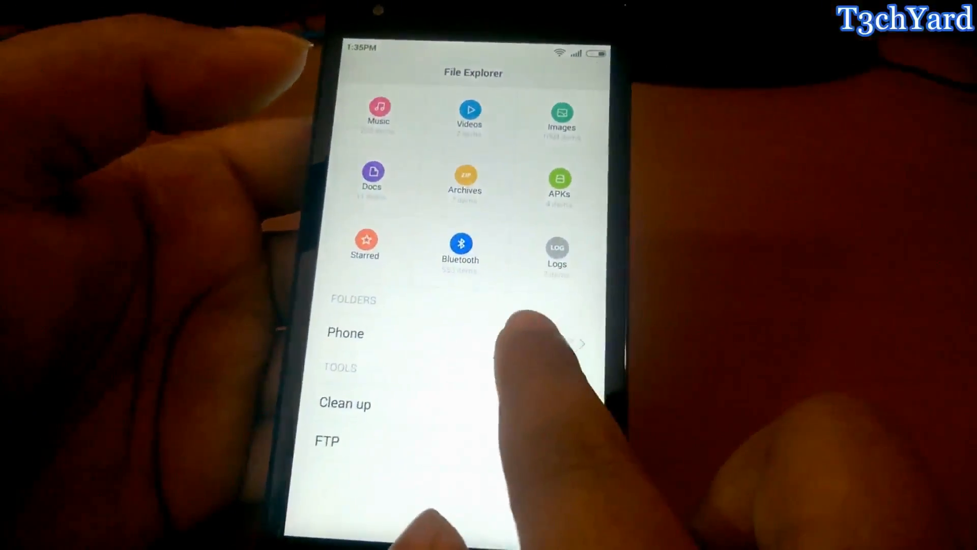
Step: Open Phone storage in File Explorer to find the root enabler zip
click(345, 333)
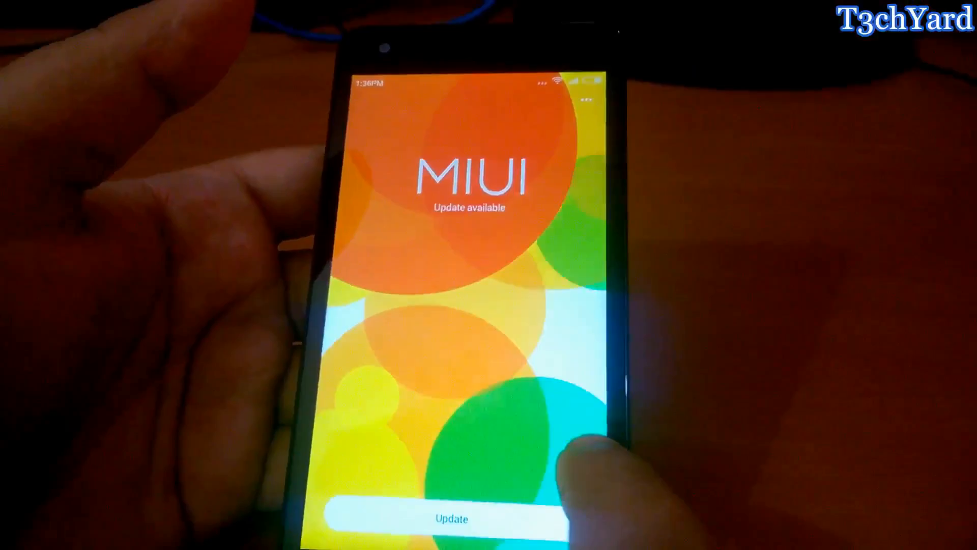
Step: Choose 'Choose update package' in Updater to pick a local package
click(450, 518)
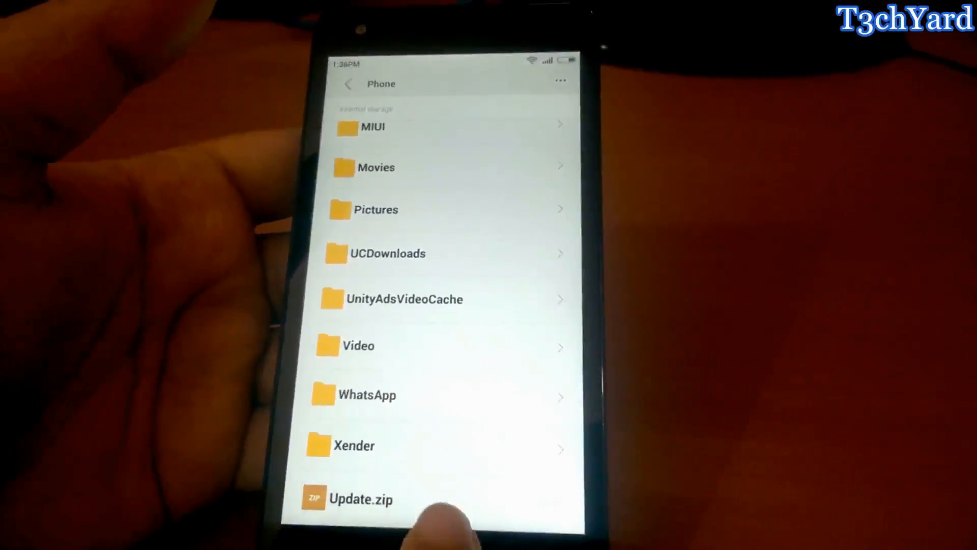
Step: Select Update.zip from phone storage as the update package to install
click(360, 498)
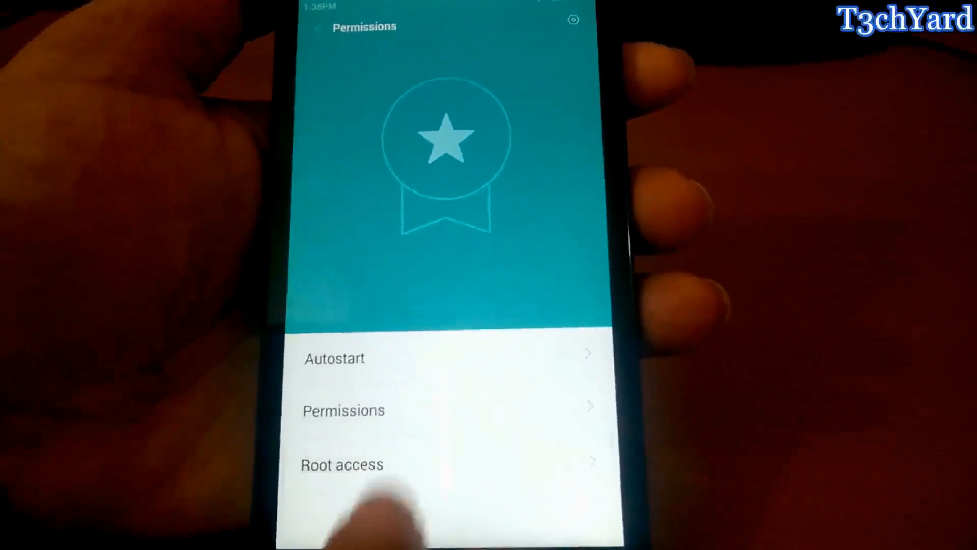
Step: Open the Root access entry in Security Permissions
click(341, 464)
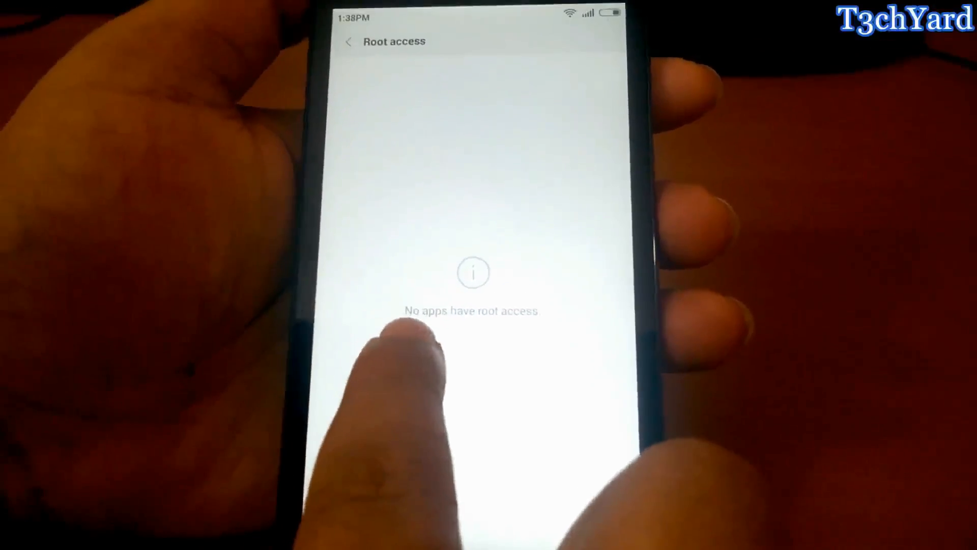